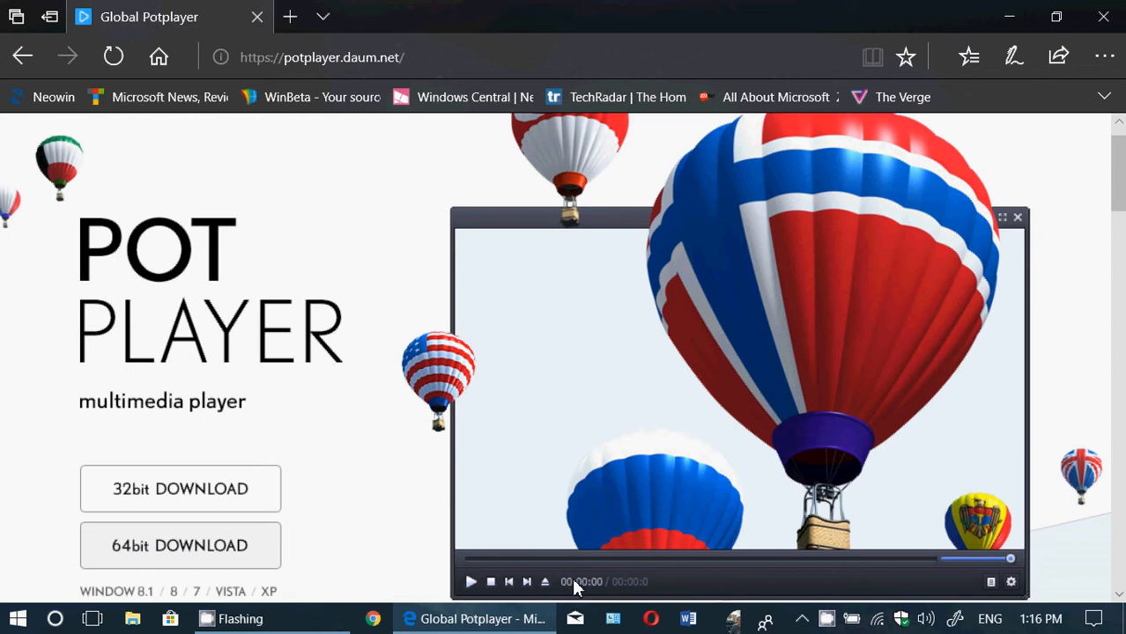
- Launch PotPlayer 64 bit from the Daum folder in the Start menu app list
scroll(down, 3)
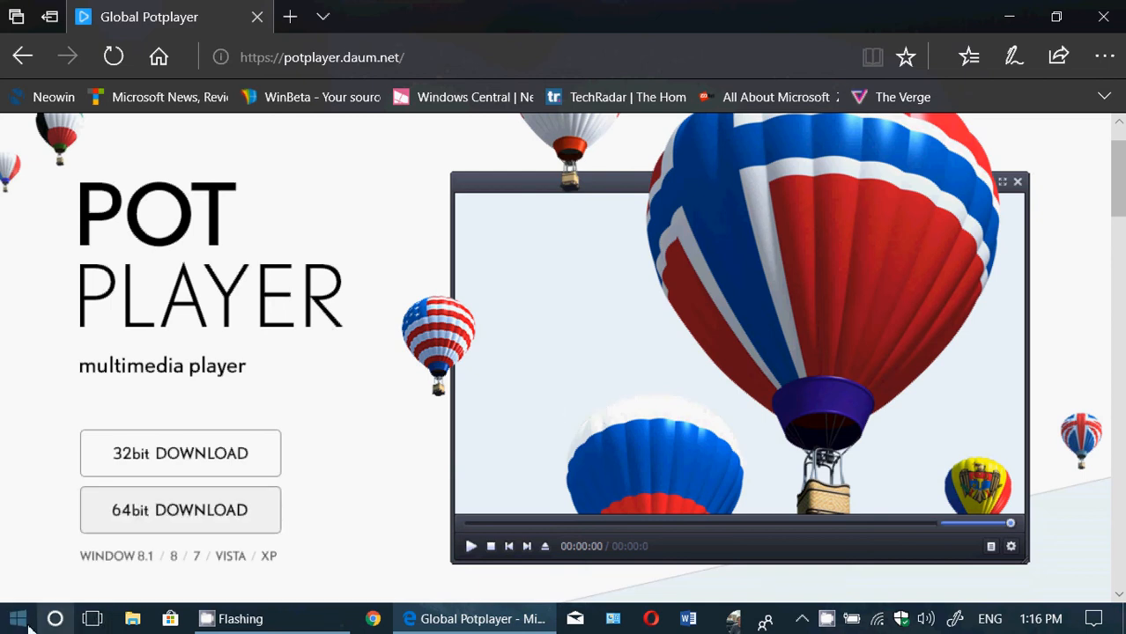
click(16, 618)
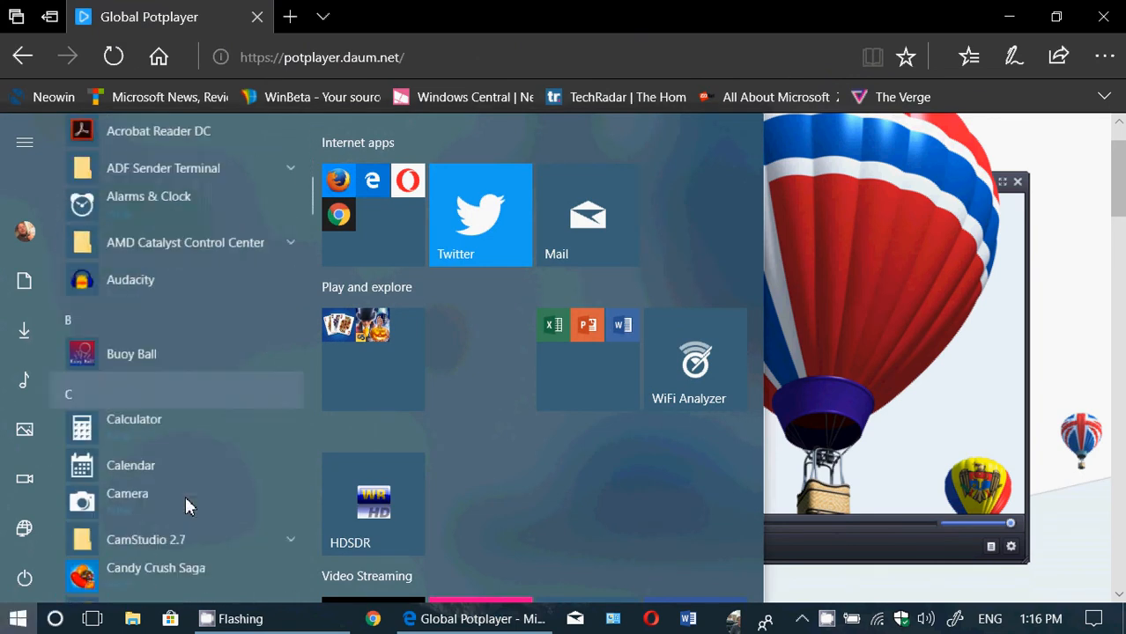
scroll(down, 3)
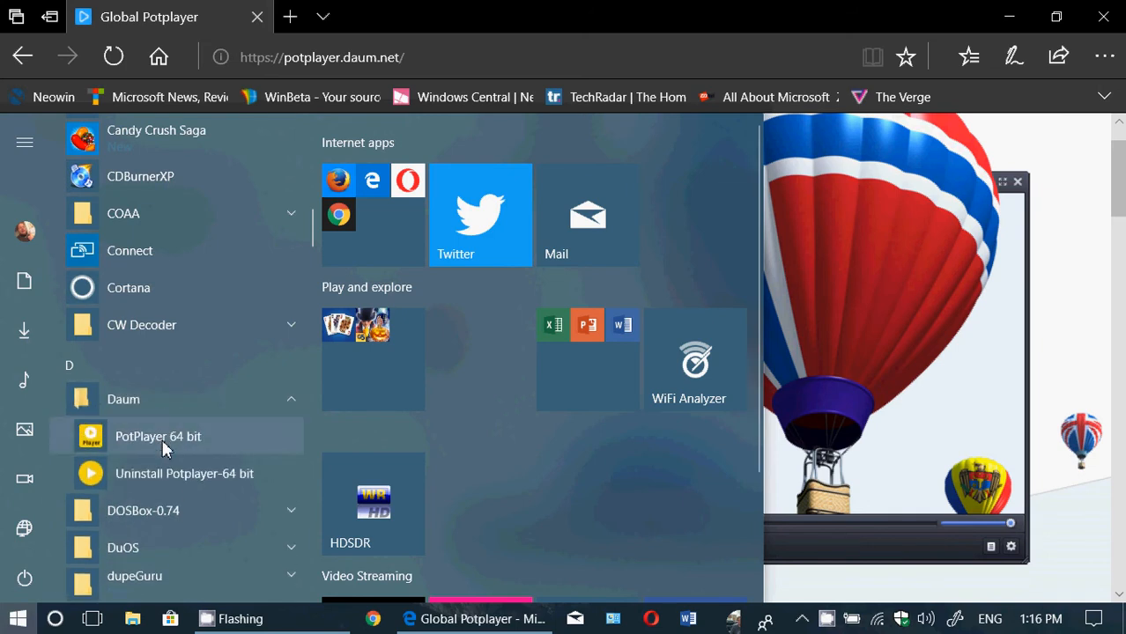
click(159, 436)
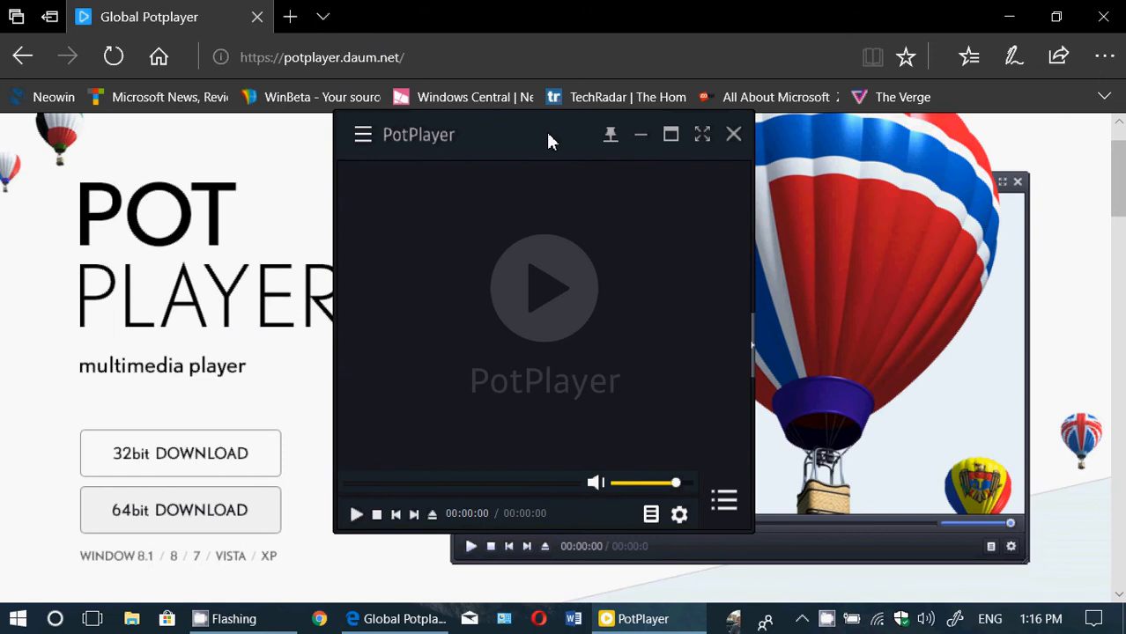
click(362, 134)
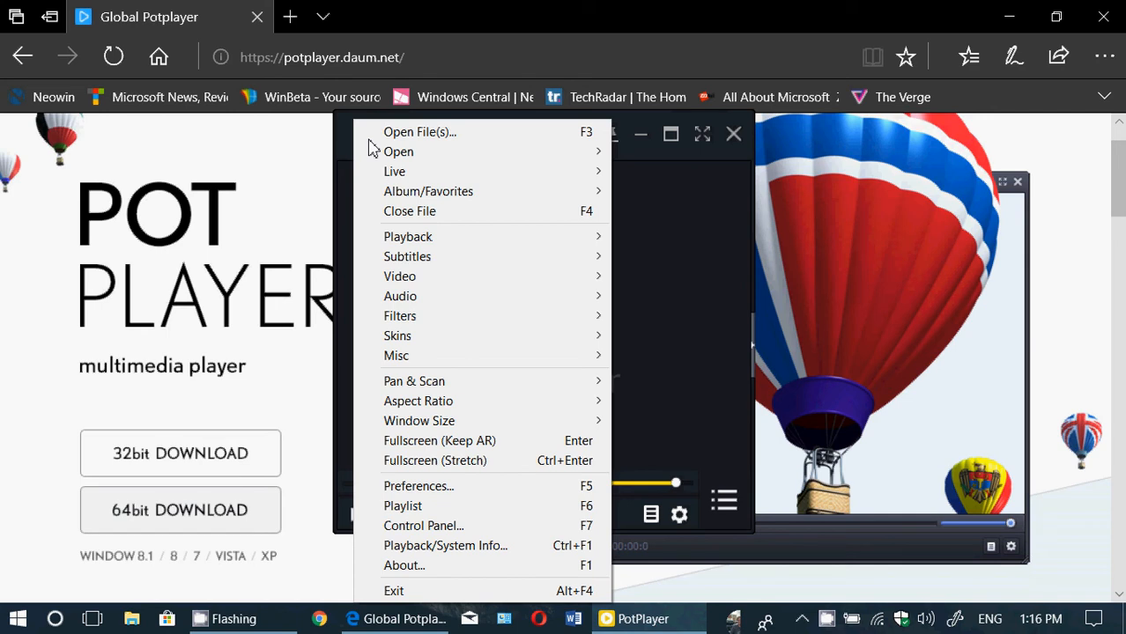
mouse_move(718, 359)
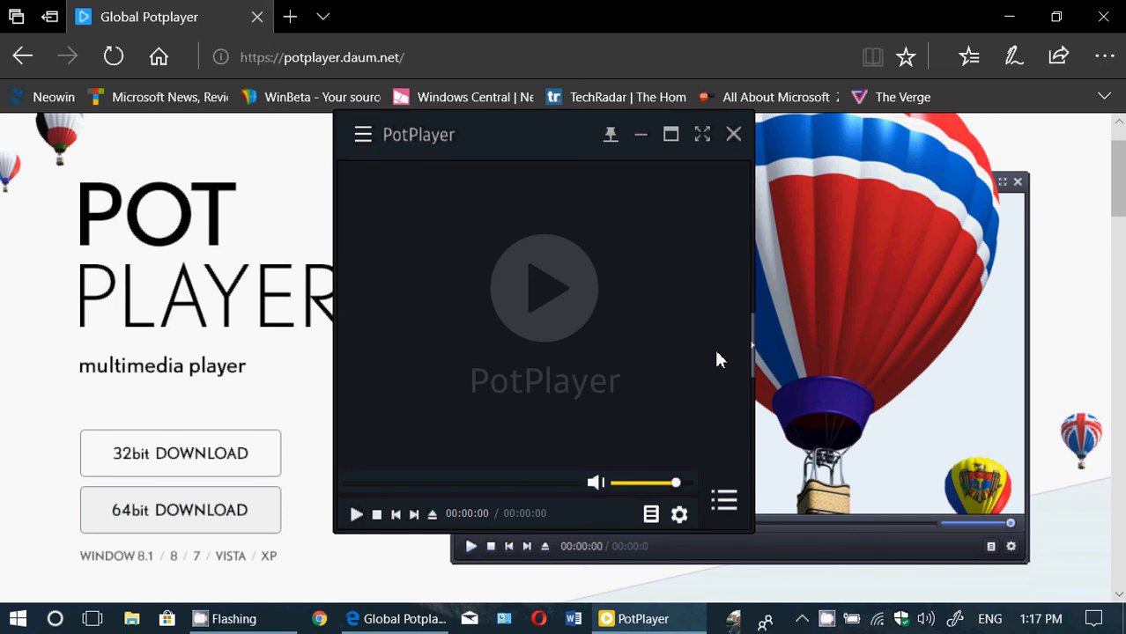
mouse_move(540, 255)
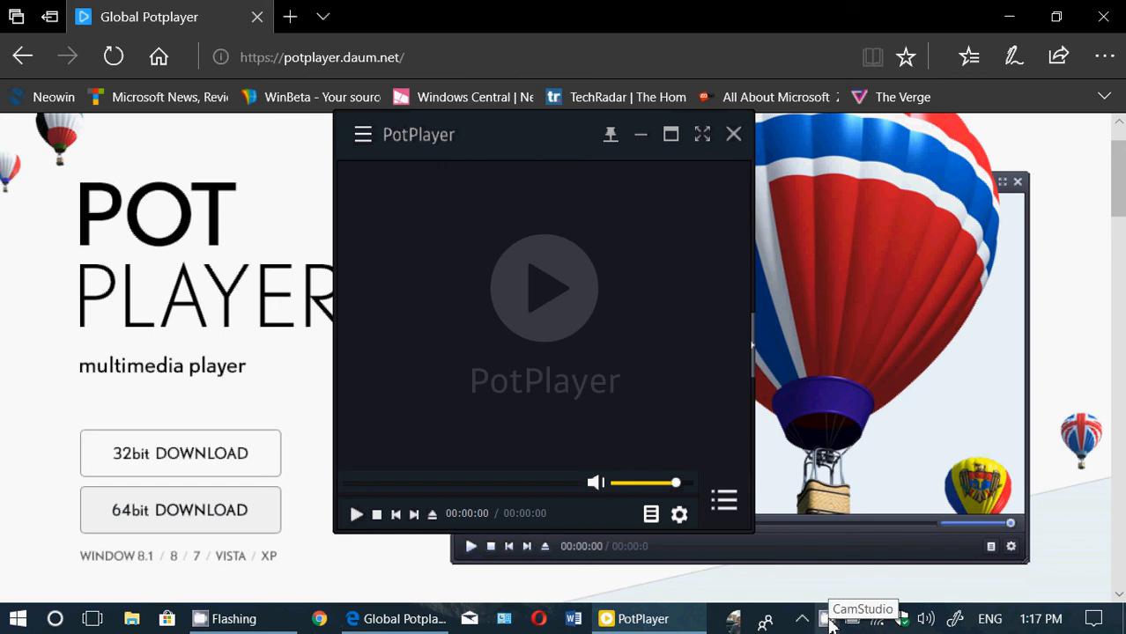
- Click outside PotPlayer's main menu to close it, leaving the empty player open
click(832, 618)
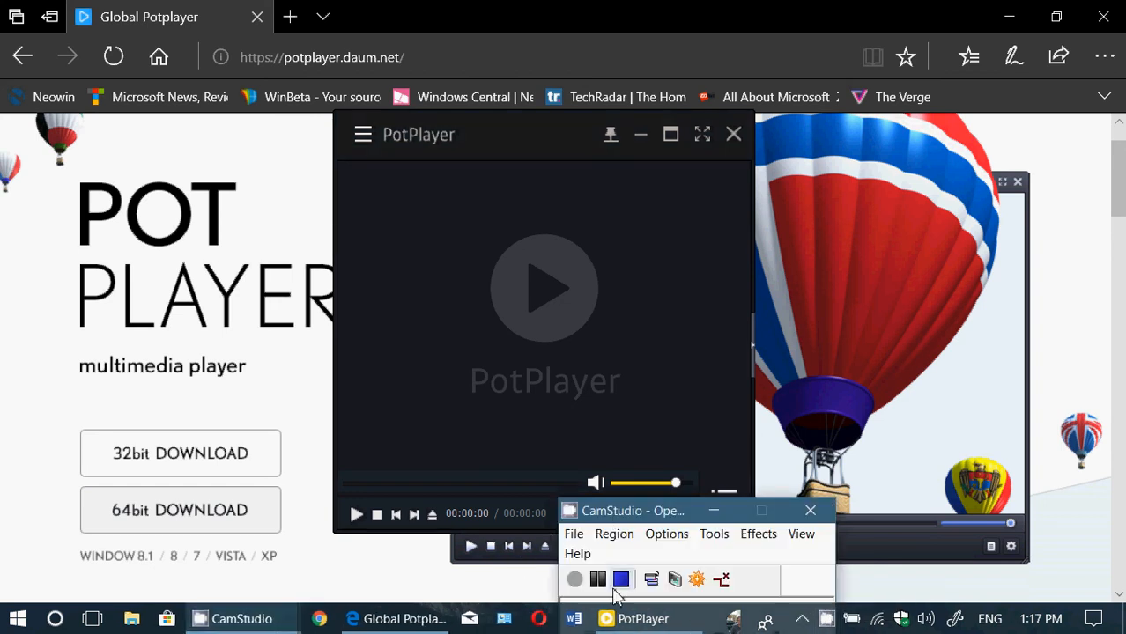